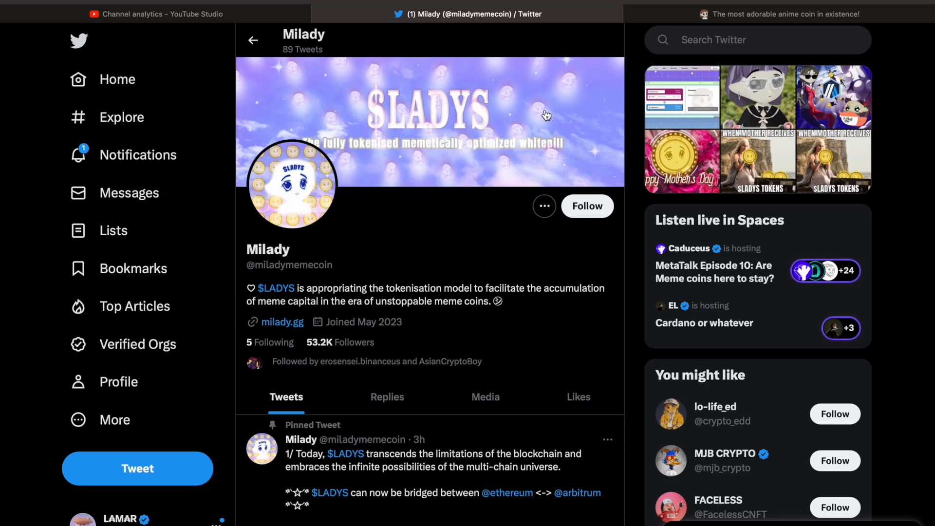
# From the Milady profile, reach the milady.gg site showing the 'Airdrop claim period ended!' notice
pyautogui.click(155, 14)
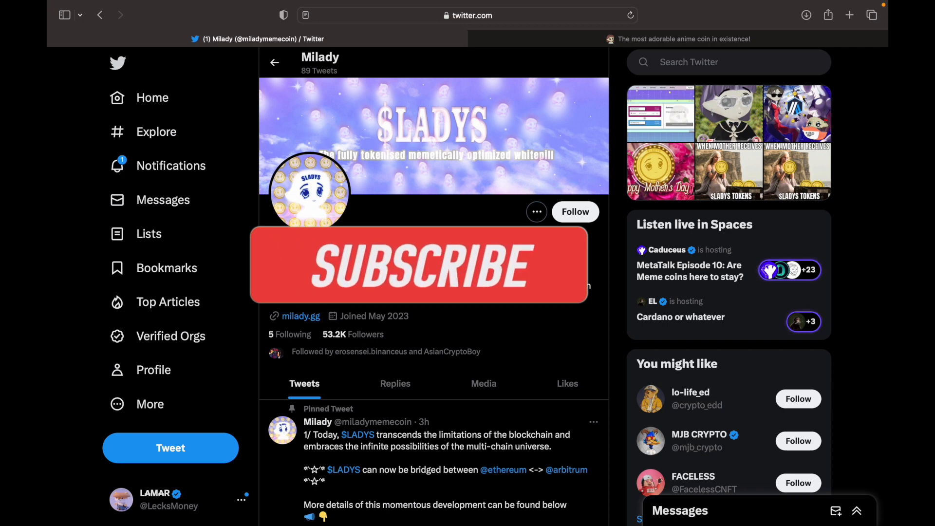
pyautogui.click(418, 265)
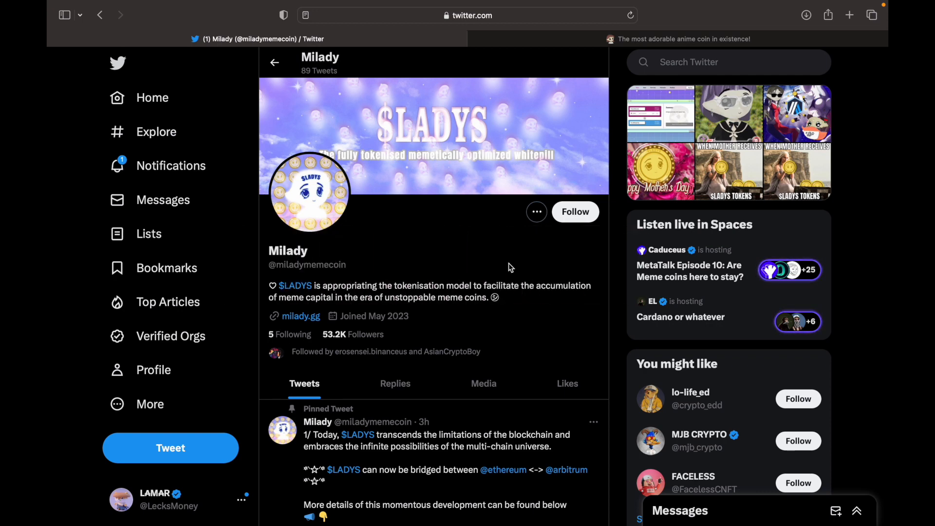
pyautogui.moveTo(517, 238)
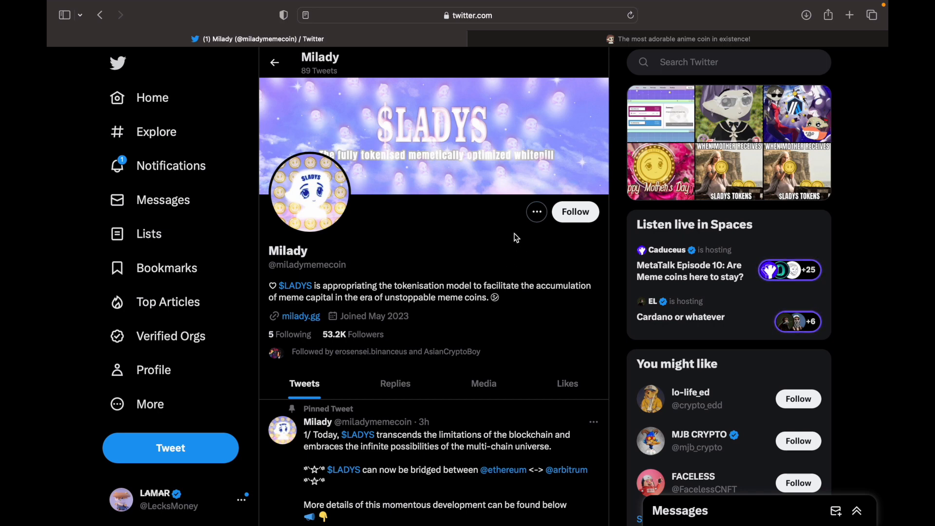
pyautogui.click(300, 316)
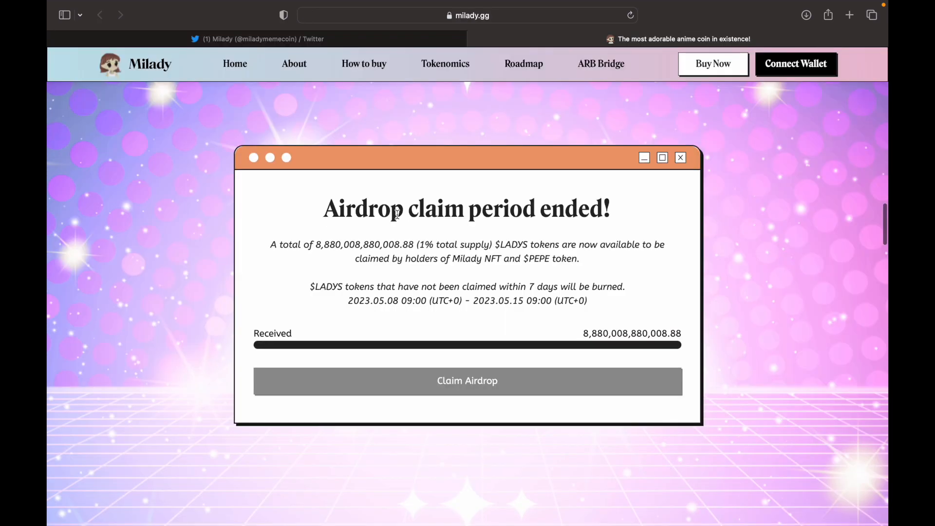
pyautogui.moveTo(525, 202)
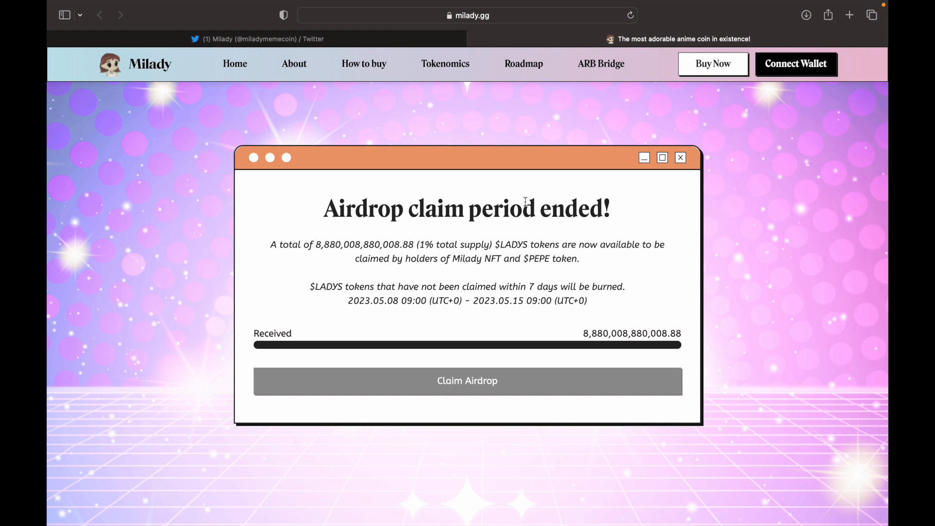
pyautogui.moveTo(649, 217)
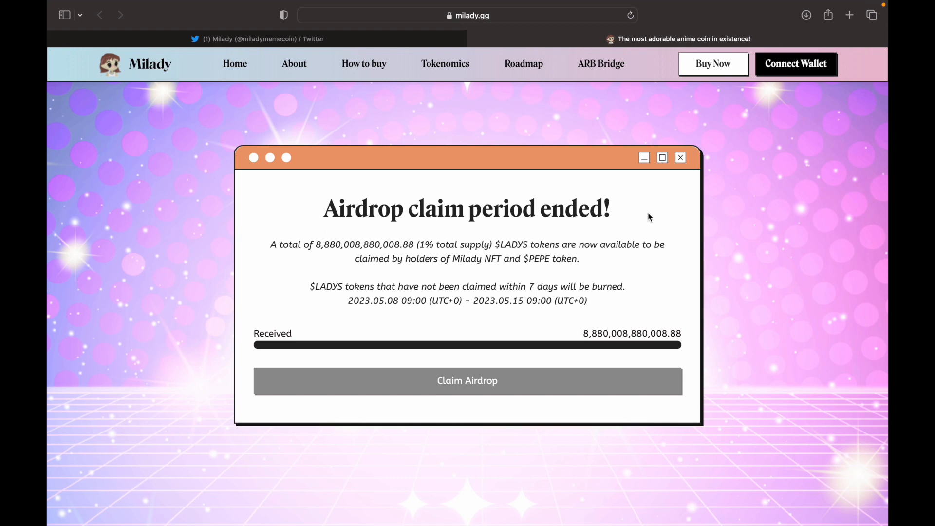
pyautogui.moveTo(299, 248)
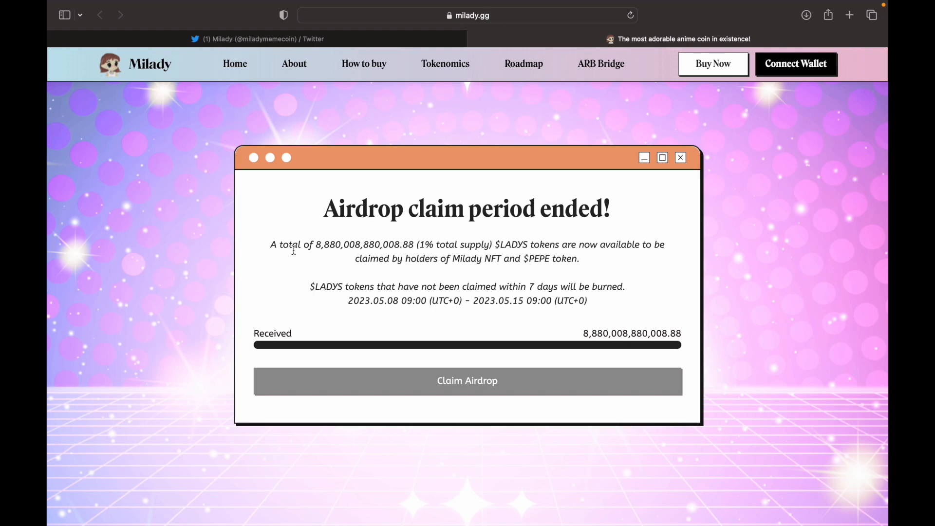
pyautogui.moveTo(323, 245)
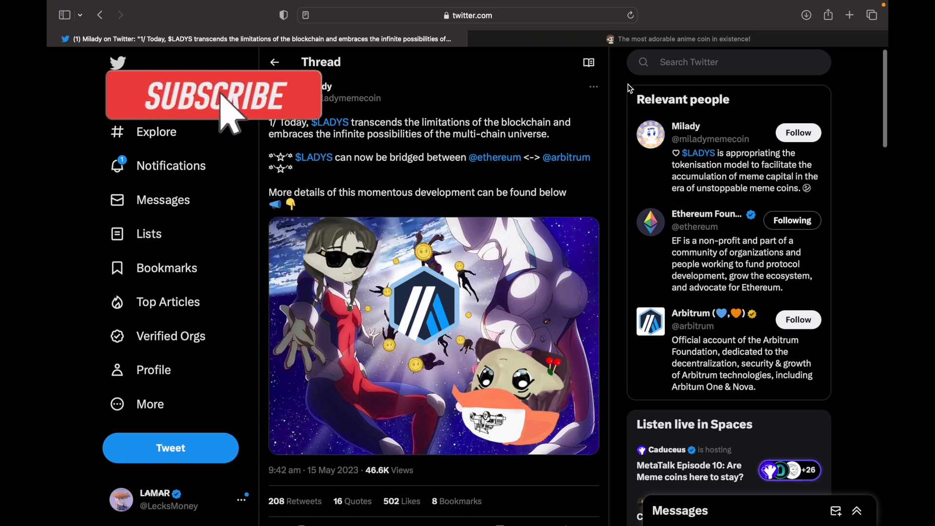
# Read down the $LADYS bridge thread past tweets 2/ and 3/ to tweet 4/ about no protocol fees
pyautogui.click(213, 95)
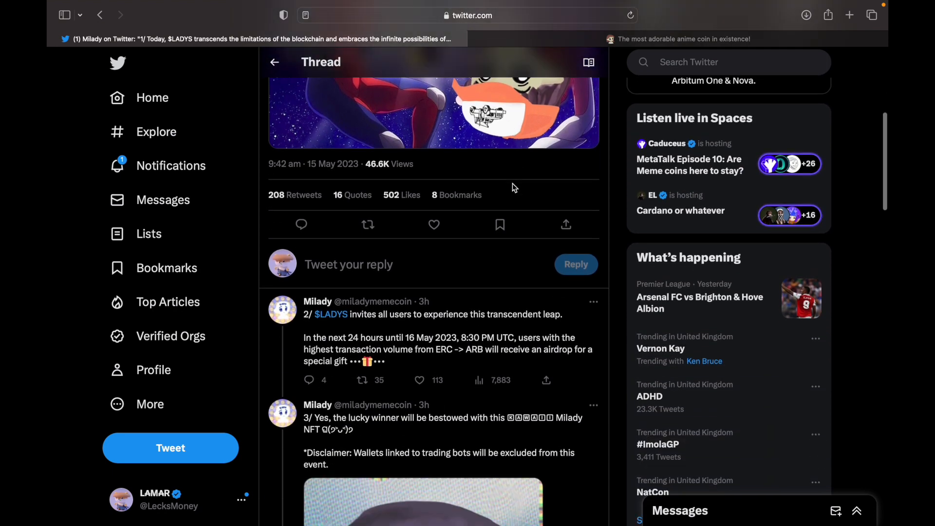
pyautogui.scroll(-3)
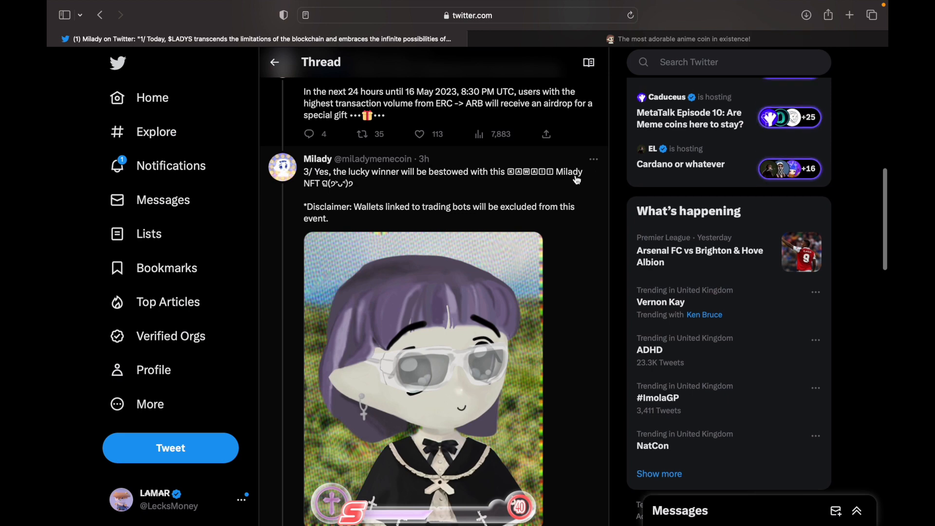
pyautogui.scroll(-3)
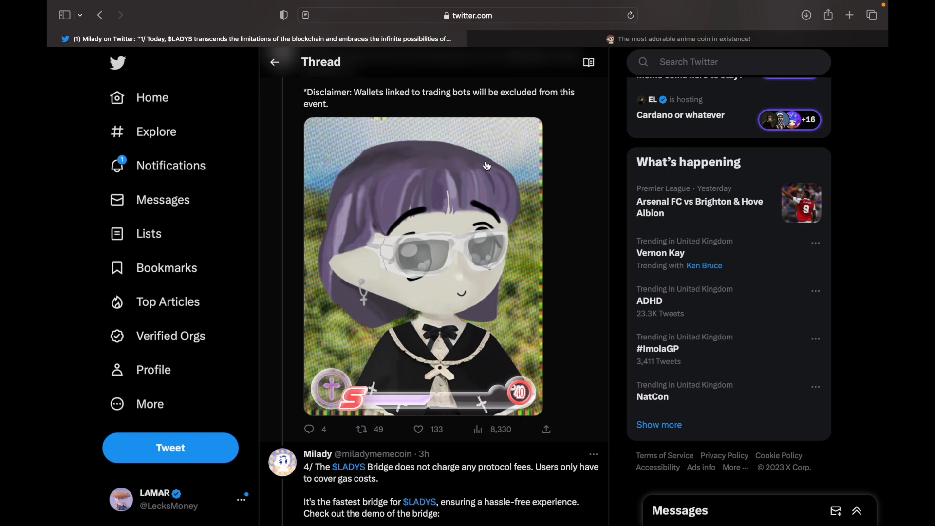
pyautogui.scroll(-3)
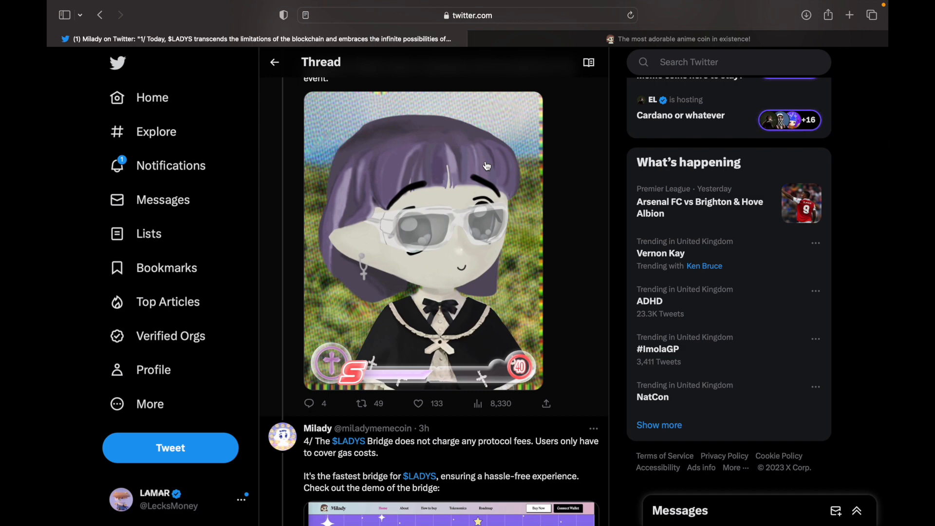
pyautogui.scroll(-3)
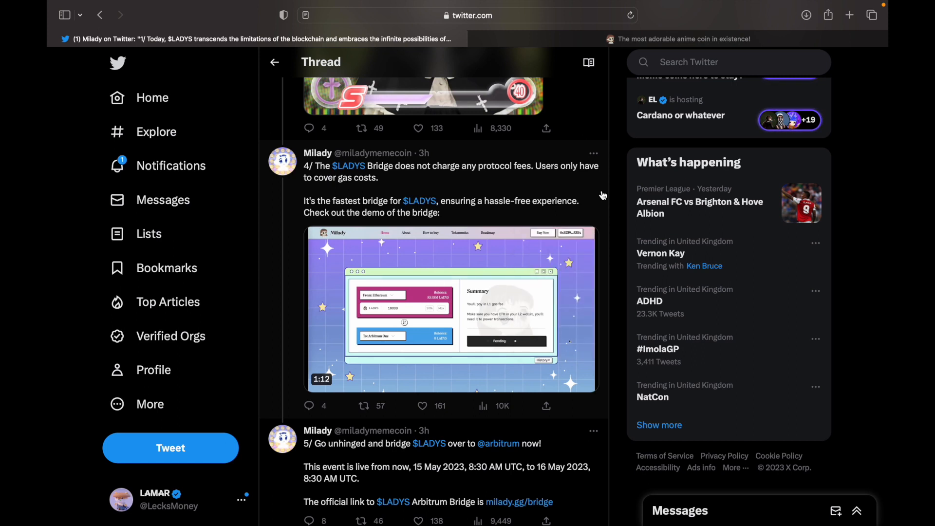
pyautogui.scroll(-3)
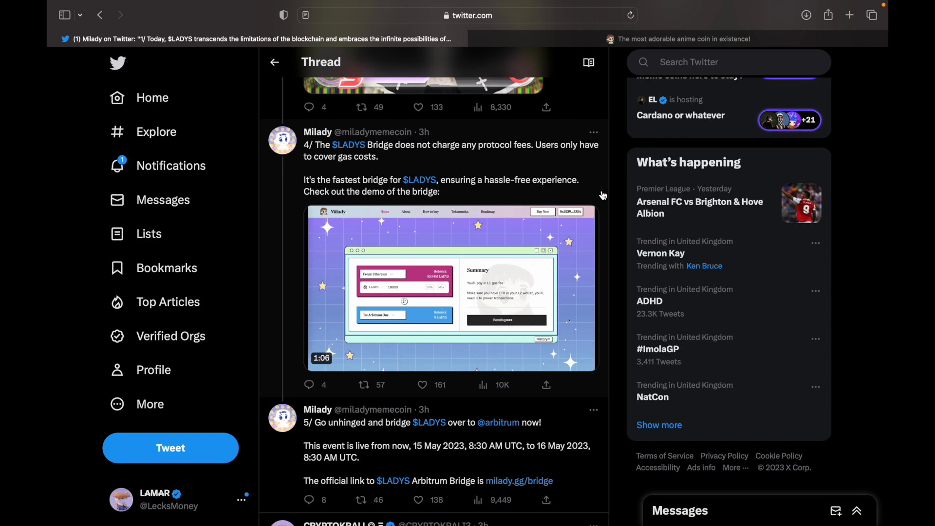
pyautogui.scroll(-3)
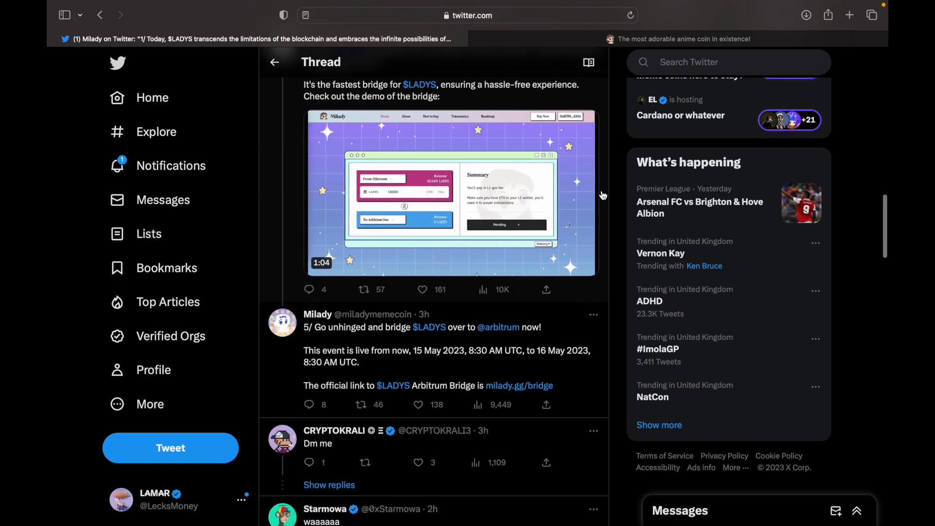
pyautogui.scroll(-3)
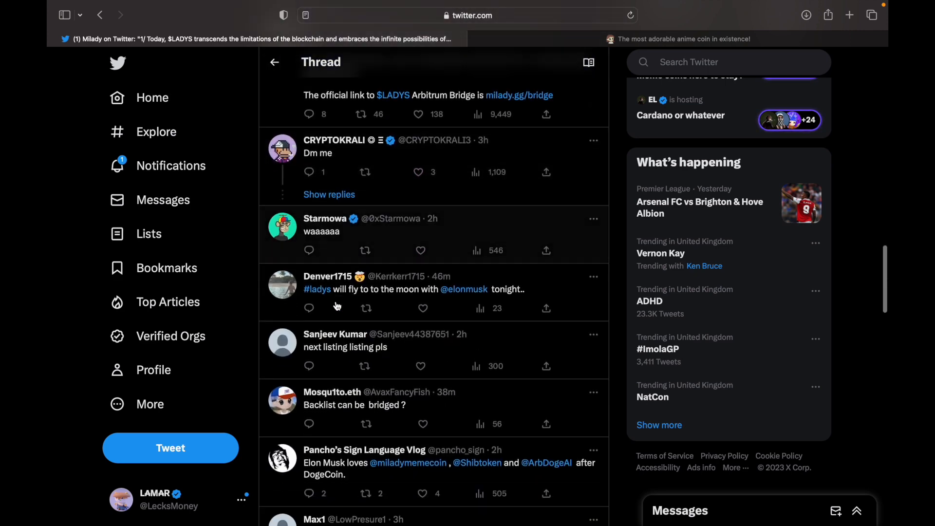
pyautogui.scroll(-3)
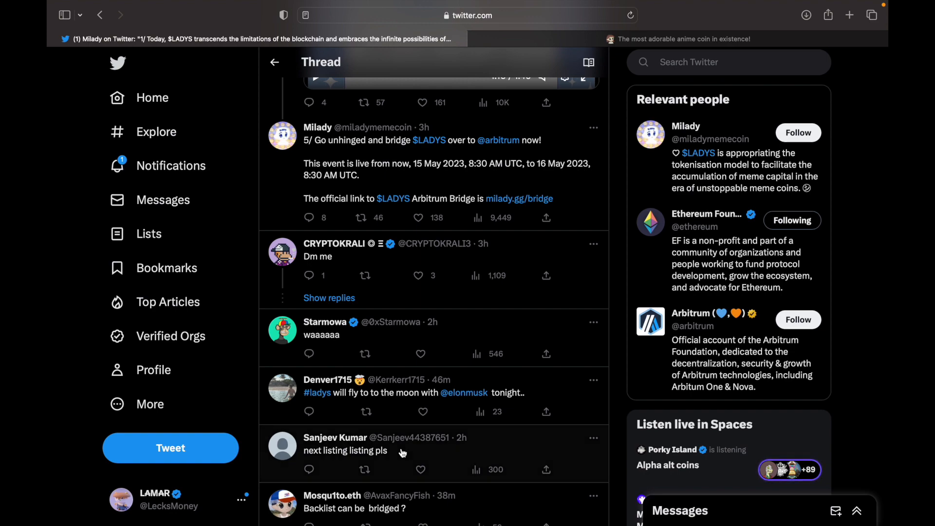
pyautogui.scroll(3)
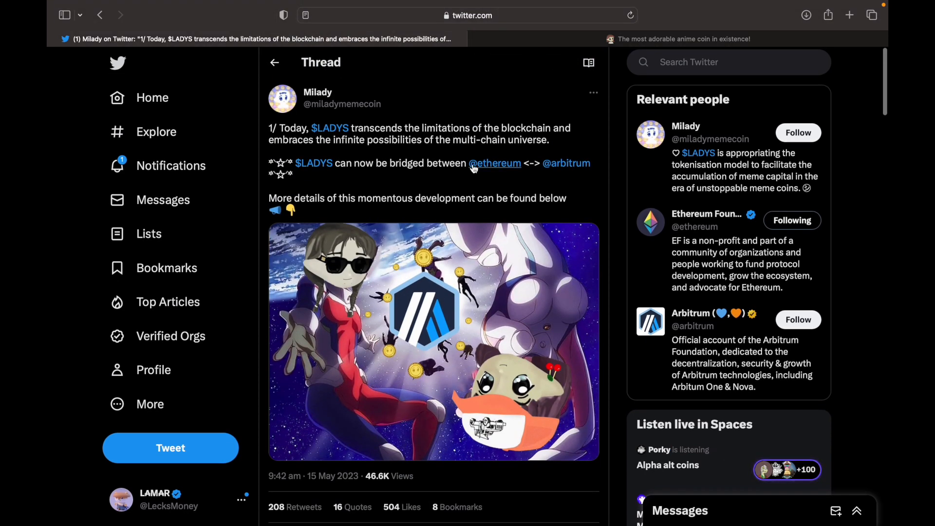
pyautogui.moveTo(576, 178)
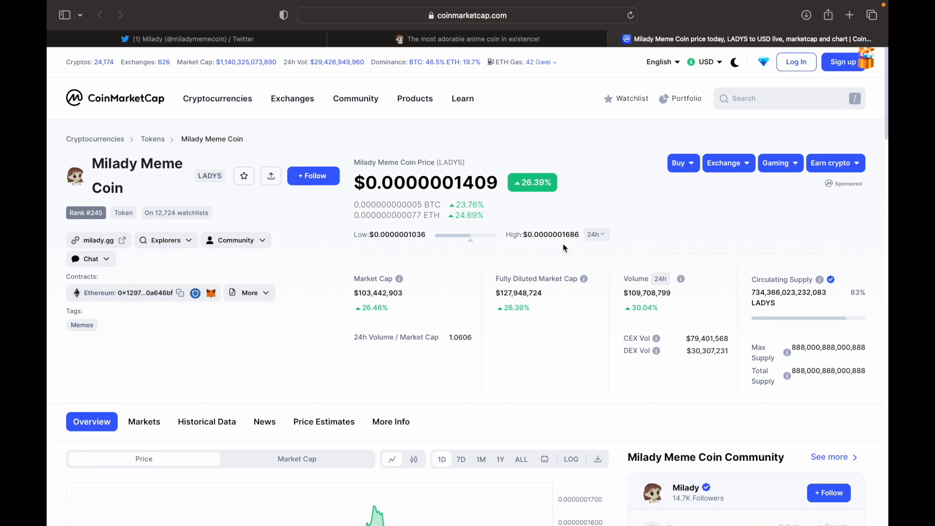
# Show the LADYS price chart on CoinMarketCap over the 7D range
pyautogui.scroll(-3)
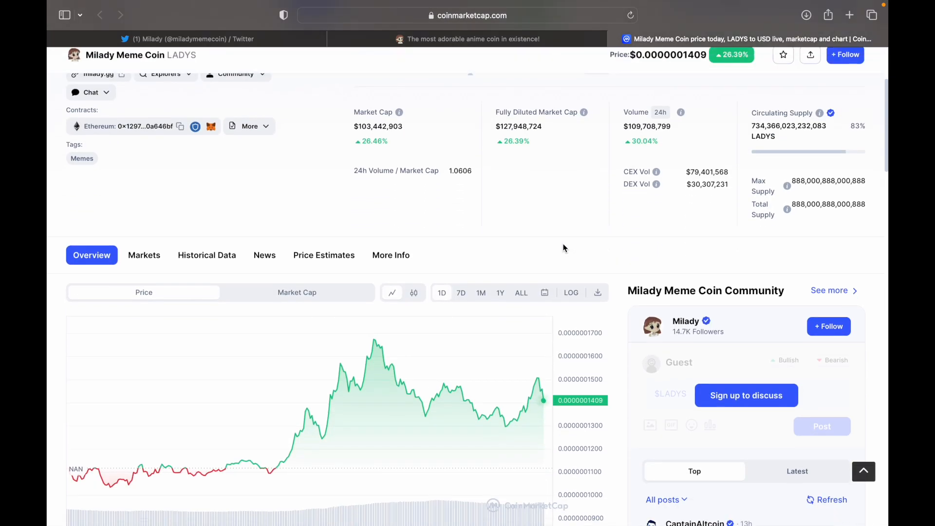
pyautogui.click(461, 292)
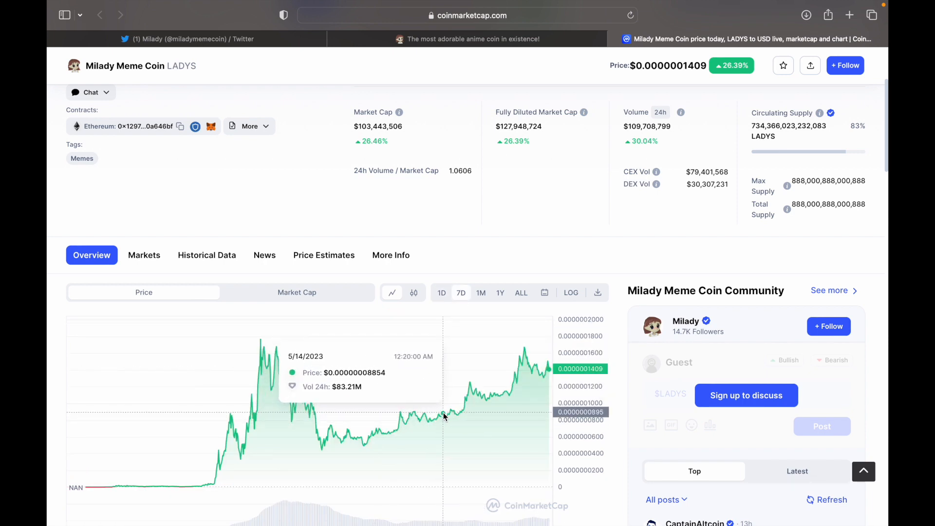
pyautogui.moveTo(456, 414)
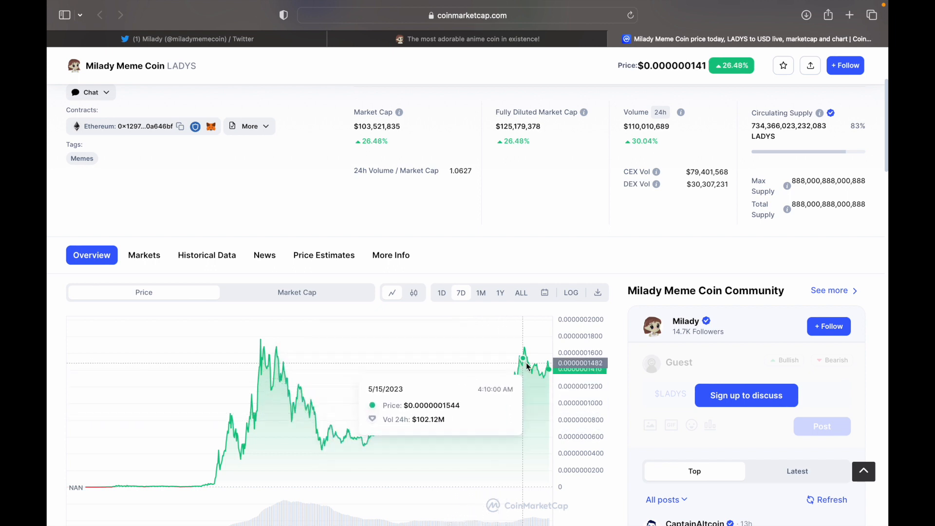
pyautogui.moveTo(533, 351)
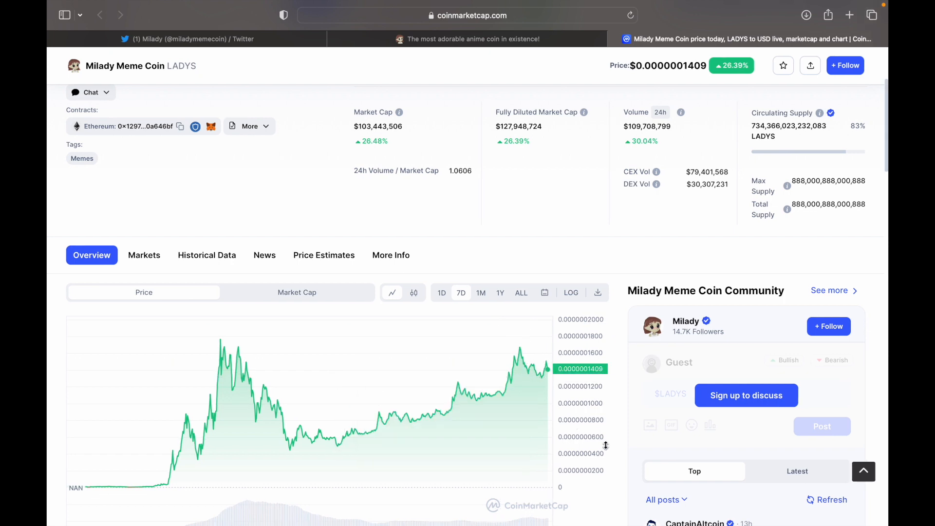
pyautogui.moveTo(417, 189)
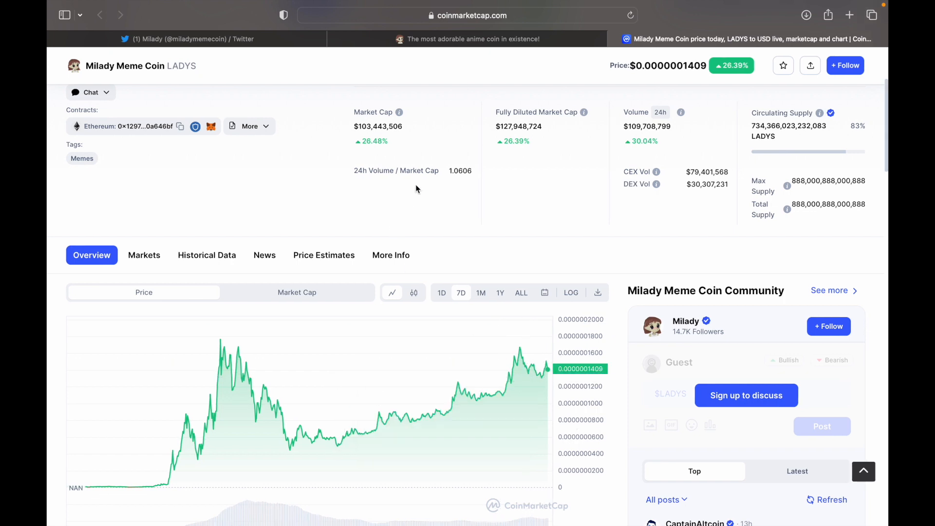